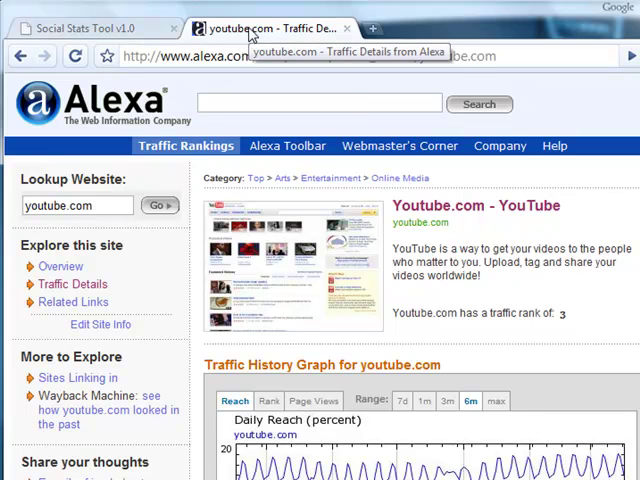
{"action": "mouse_move", "coordinate": [360, 178]}
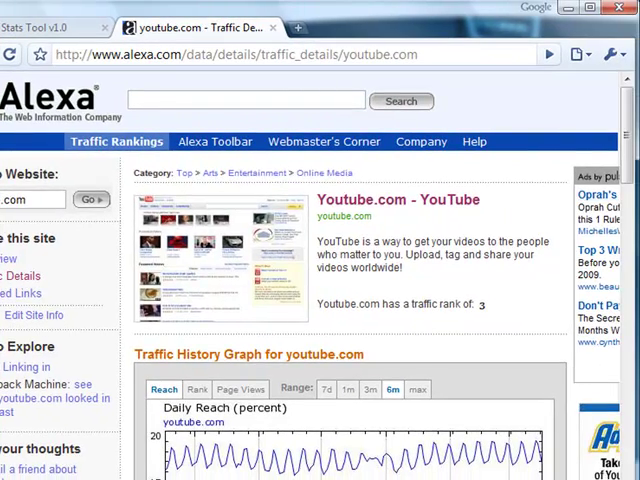
- Scroll through the page content, then switch back to the Social Stats Tool
{"action": "scroll", "scroll_direction": "down", "scroll_amount": 3}
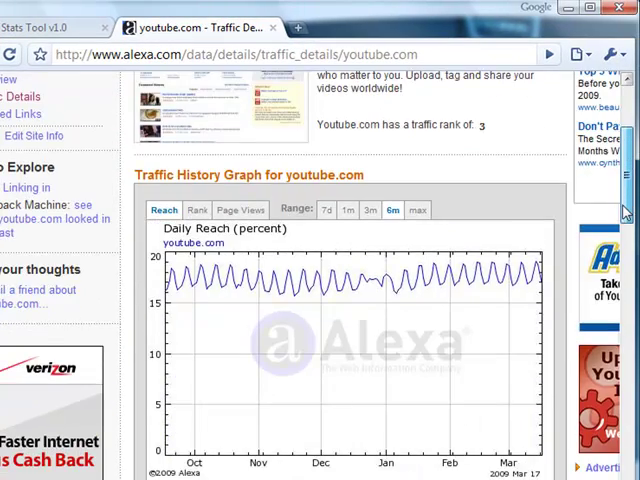
{"action": "scroll", "scroll_direction": "down", "scroll_amount": 3}
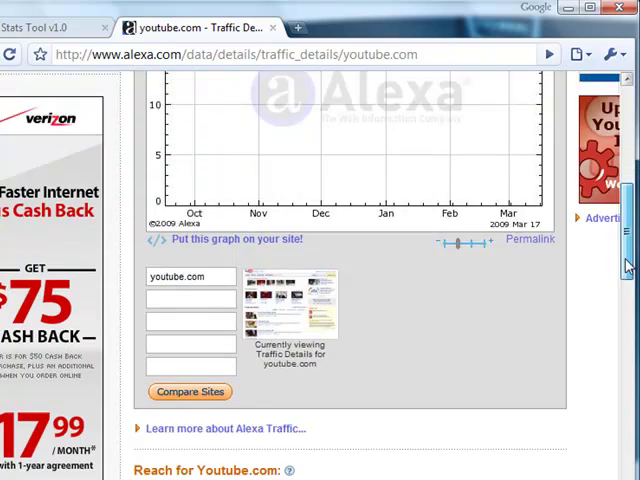
{"action": "scroll", "scroll_direction": "down", "scroll_amount": 3}
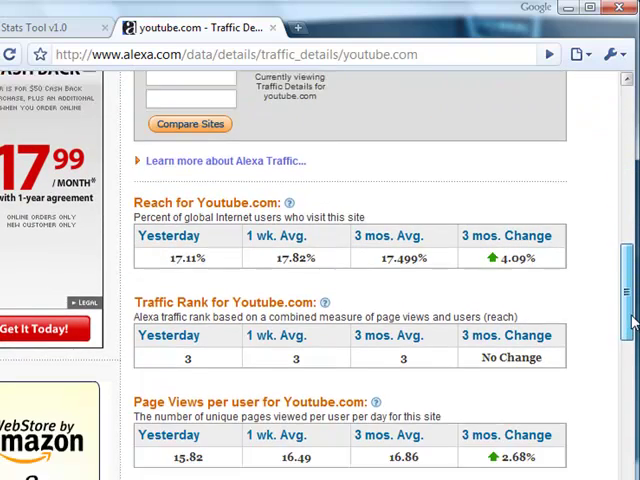
{"action": "scroll", "scroll_direction": "down", "scroll_amount": 3}
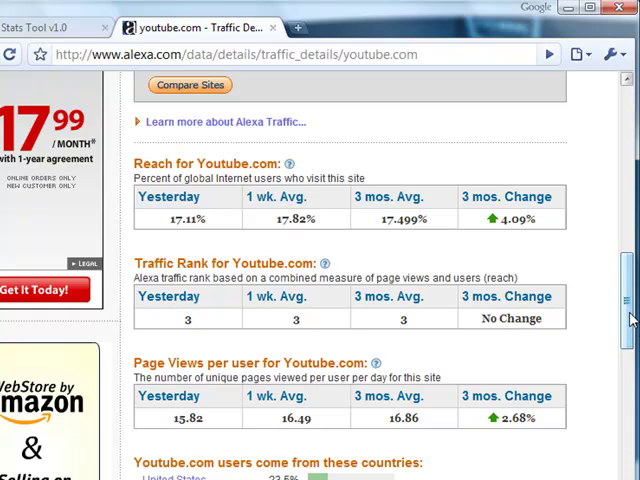
{"action": "scroll", "scroll_direction": "down", "scroll_amount": 3}
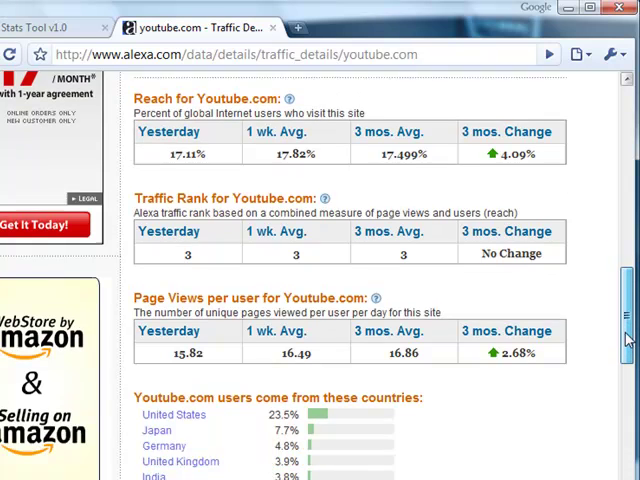
{"action": "scroll", "scroll_direction": "down", "scroll_amount": 3}
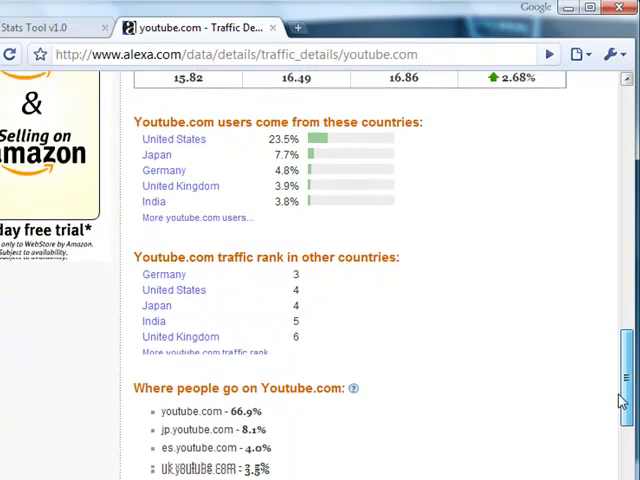
{"action": "scroll", "scroll_direction": "up", "scroll_amount": 3}
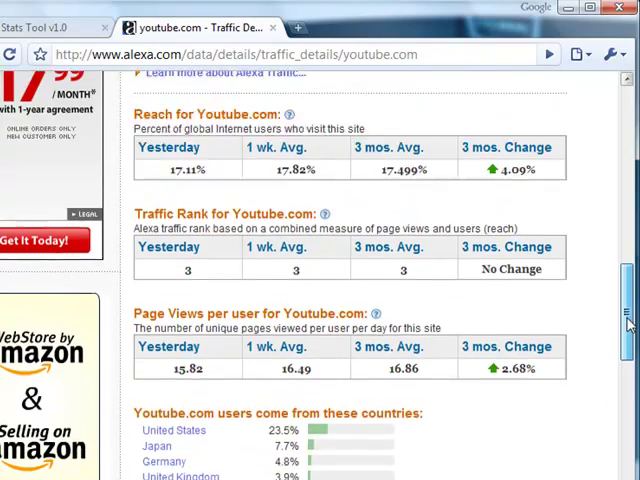
{"action": "scroll", "scroll_direction": "down", "scroll_amount": 3}
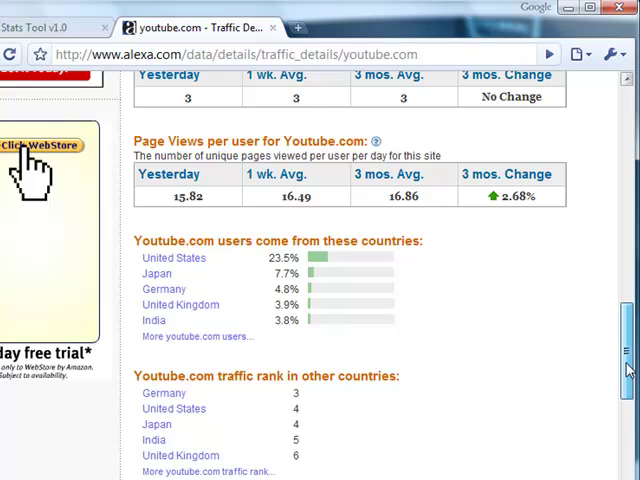
{"action": "scroll", "scroll_direction": "down", "scroll_amount": 3}
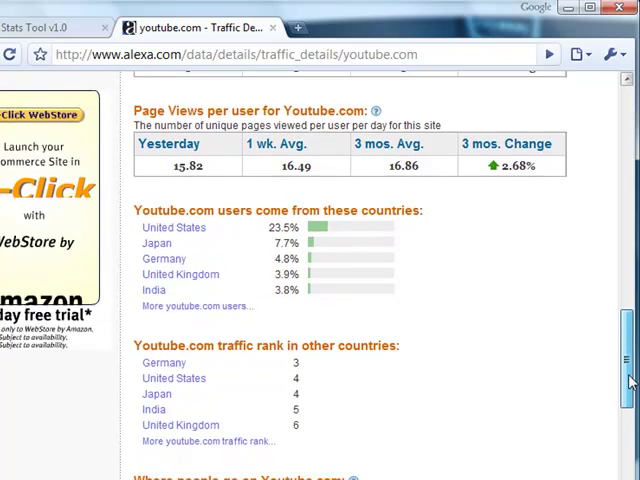
{"action": "scroll", "scroll_direction": "down", "scroll_amount": 3}
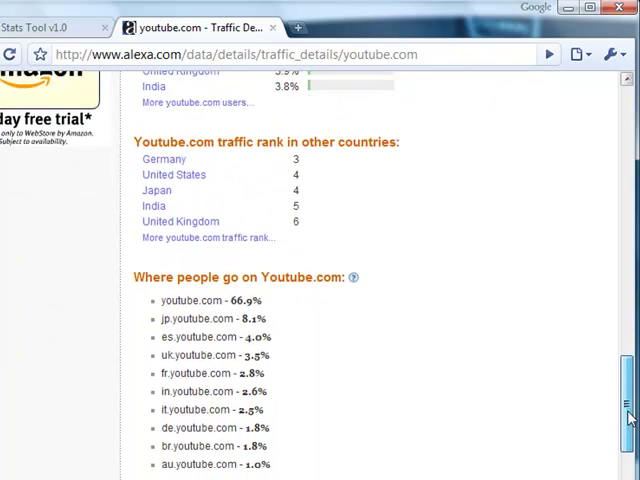
{"action": "scroll", "scroll_direction": "up", "scroll_amount": 3}
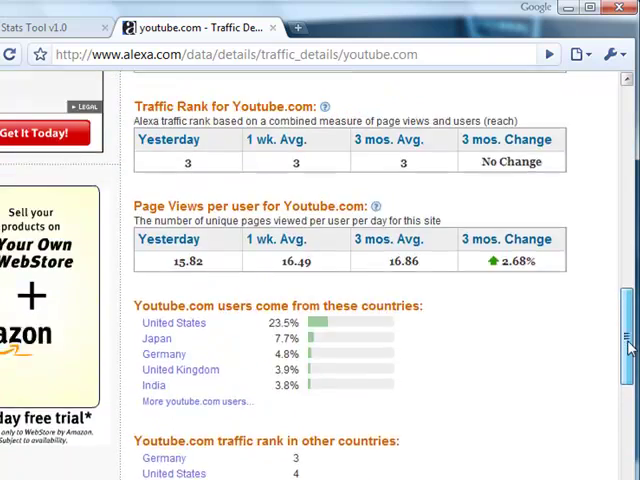
{"action": "scroll", "scroll_direction": "up", "scroll_amount": 3}
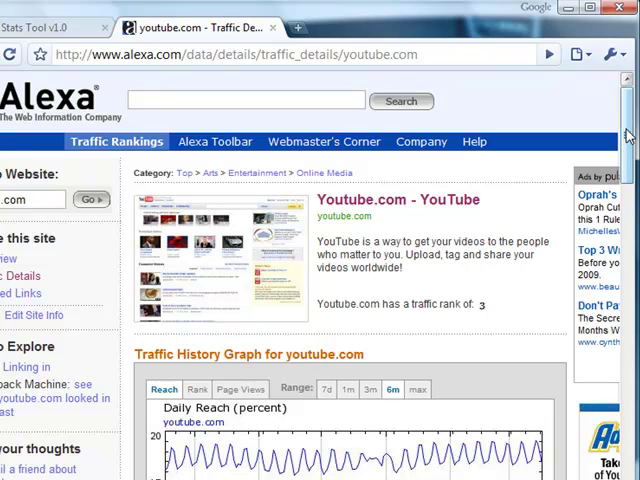
{"action": "mouse_move", "coordinate": [544, 132]}
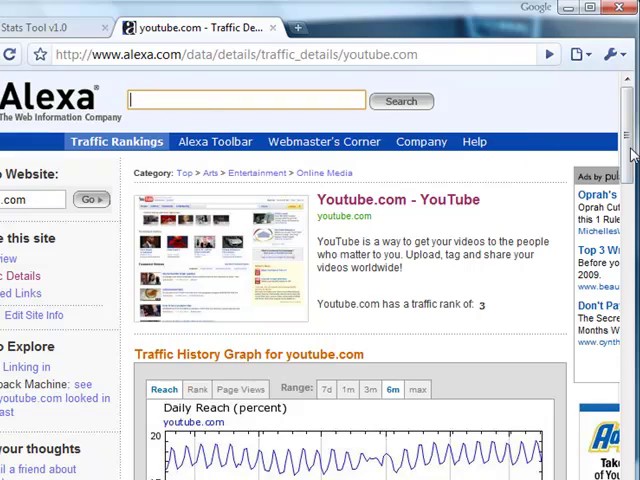
{"action": "scroll", "scroll_direction": "down", "scroll_amount": 3}
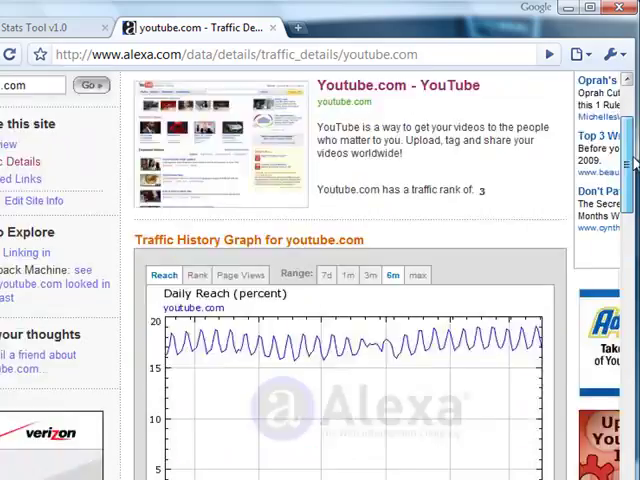
{"action": "scroll", "scroll_direction": "up", "scroll_amount": 3}
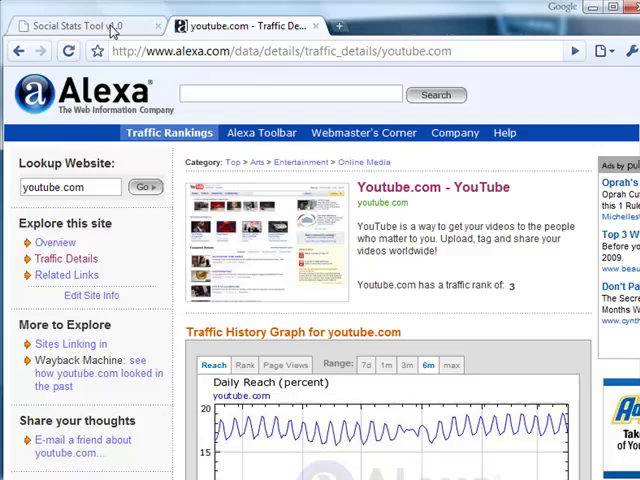
{"action": "left_click", "coordinate": [76, 24]}
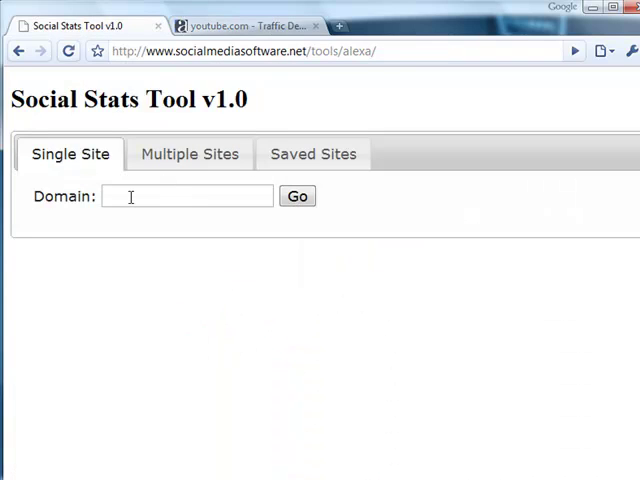
- Look up traffic stats for youtube.com (rank 3, top countries), then return to the start page
{"action": "type", "text": "youtube.com"}
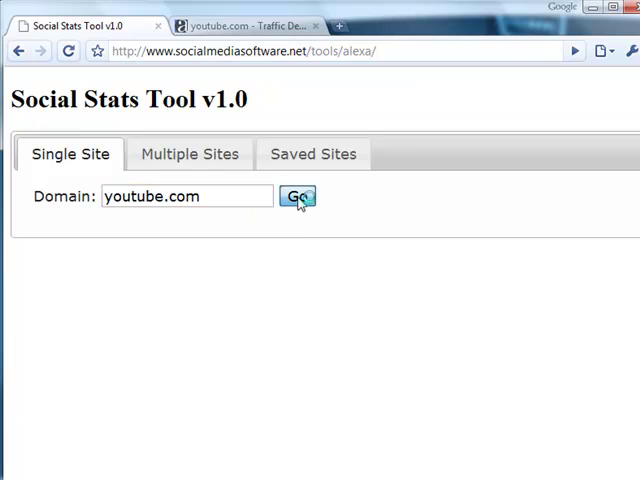
{"action": "left_click", "coordinate": [296, 196]}
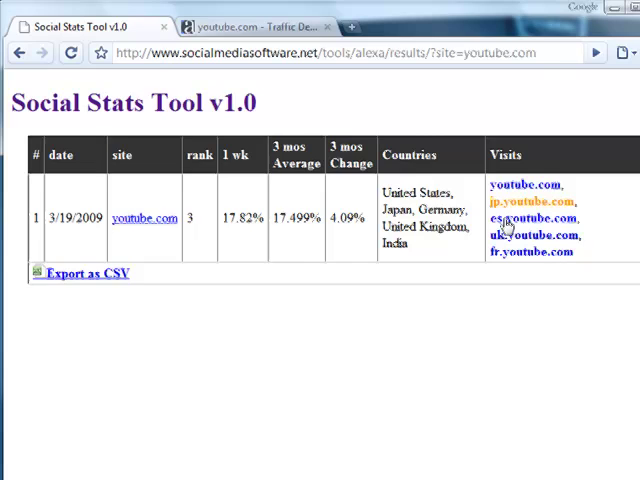
{"action": "left_click", "coordinate": [18, 52]}
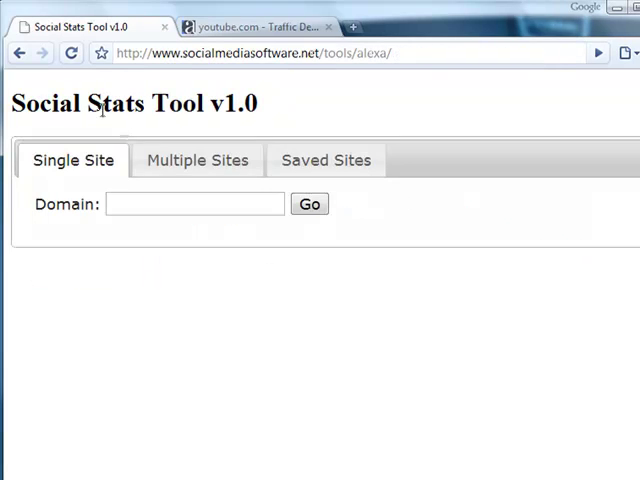
- Create a Multiple Sites category named 'Top 5 Video Sites Today' and fetch its rankings
{"action": "left_click", "coordinate": [196, 160]}
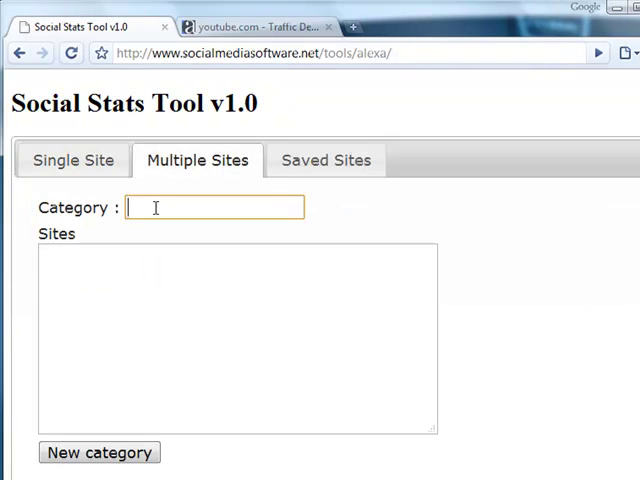
{"action": "type", "text": "Top 5"}
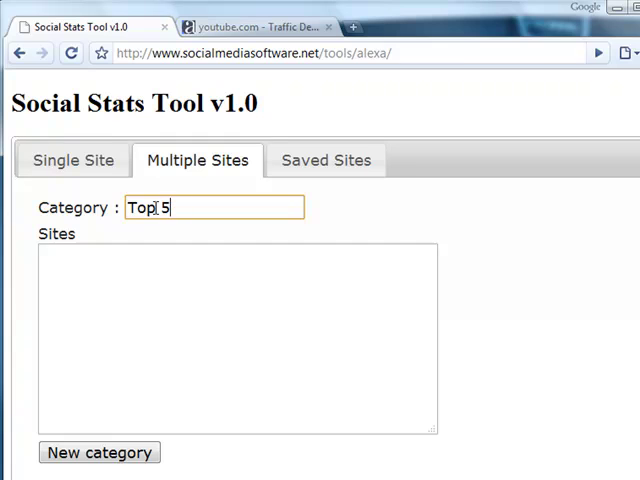
{"action": "type", "text": "Video Sites"}
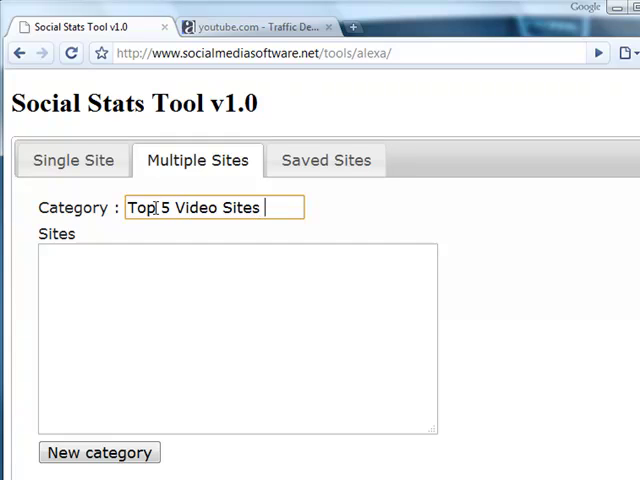
{"action": "type", "text": "Today"}
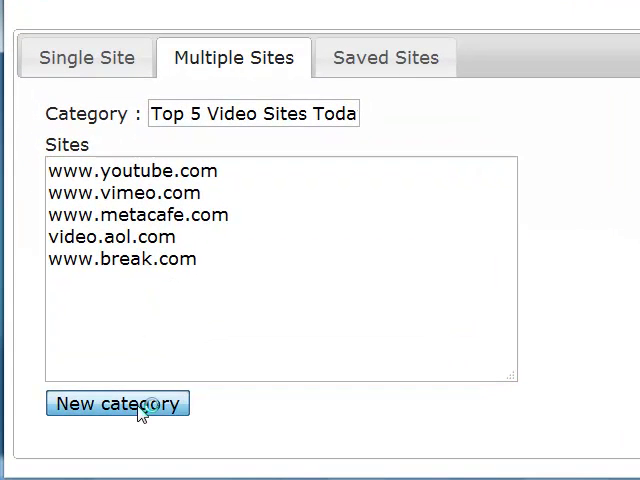
{"action": "left_click", "coordinate": [116, 404]}
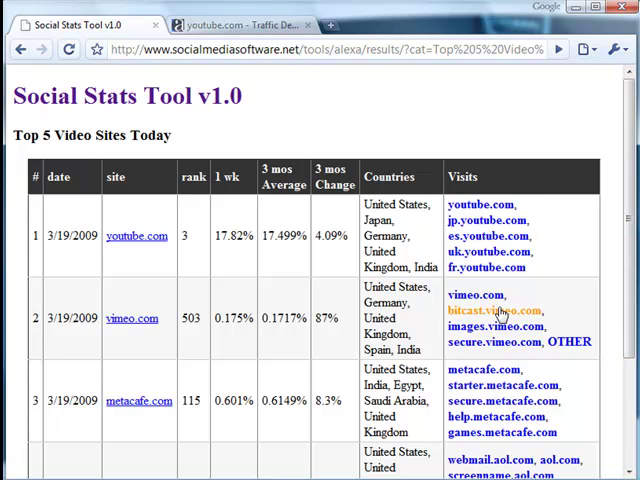
- Scroll the five-site results table down to the Export as CSV link and back up
{"action": "scroll", "scroll_direction": "down", "scroll_amount": 3}
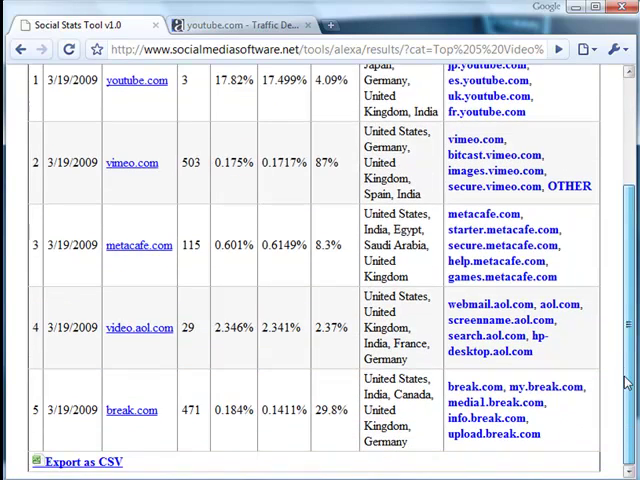
{"action": "mouse_move", "coordinate": [488, 434]}
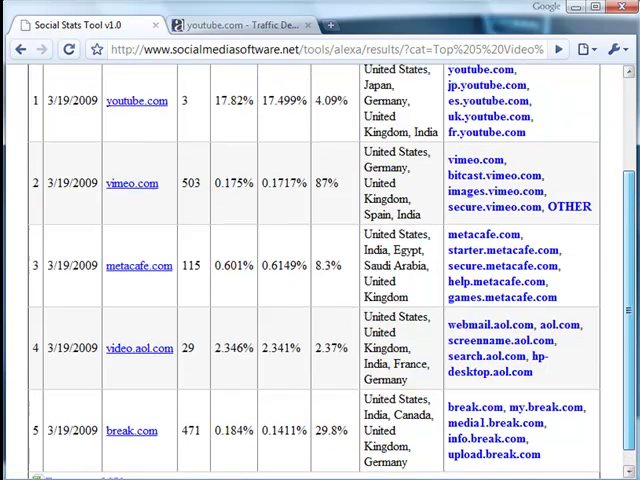
{"action": "scroll", "scroll_direction": "up", "scroll_amount": 3}
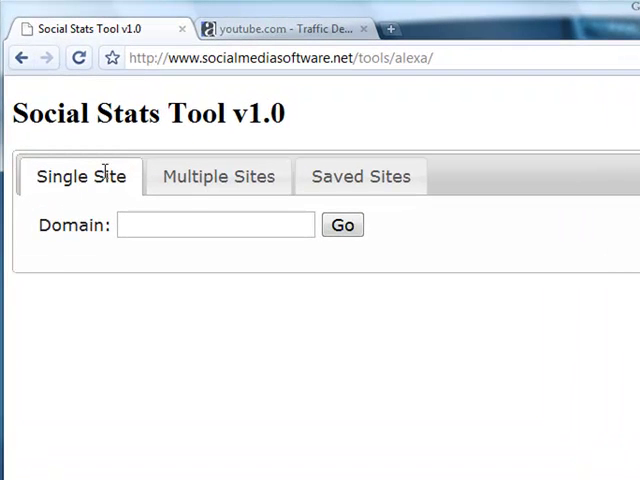
- From Saved Sites, view the rankings for the Top 5 Video Sites Today category
{"action": "left_click", "coordinate": [360, 176]}
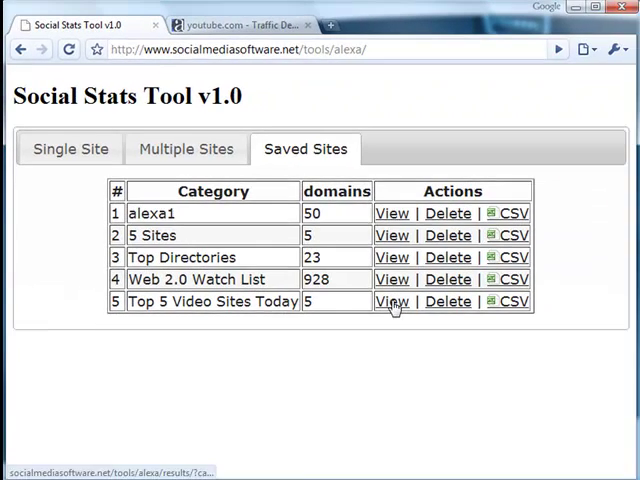
{"action": "double_click", "coordinate": [276, 300]}
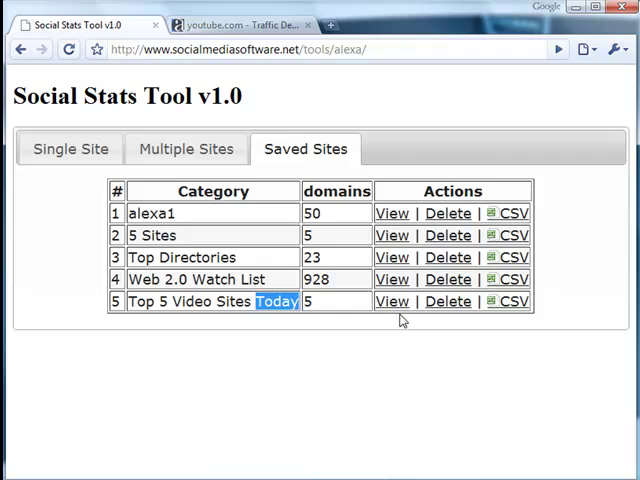
{"action": "left_click", "coordinate": [392, 300]}
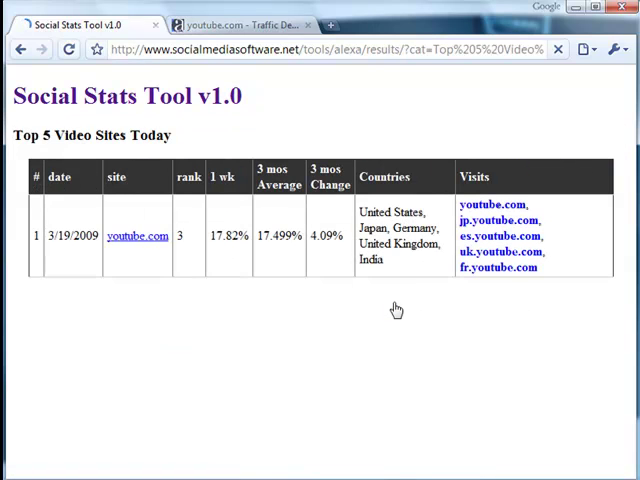
- Scroll the reopened Top 5 Video Sites Today table down through break.com and back
{"action": "scroll", "scroll_direction": "down", "scroll_amount": 3}
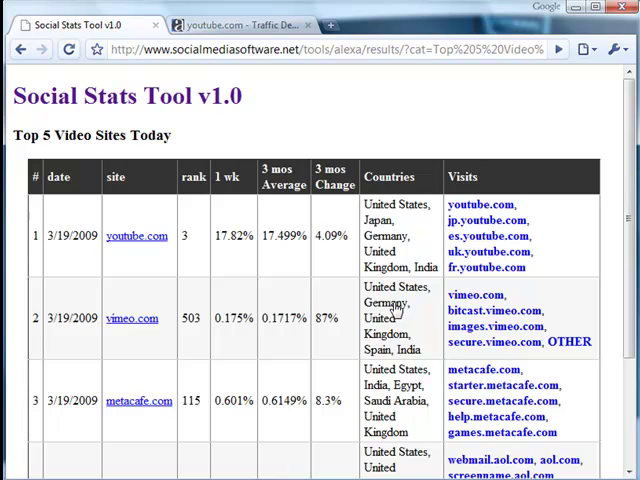
{"action": "mouse_move", "coordinate": [420, 308]}
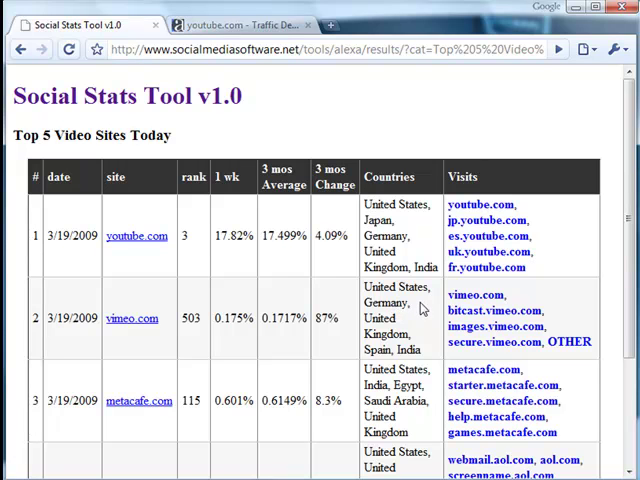
{"action": "mouse_move", "coordinate": [596, 318]}
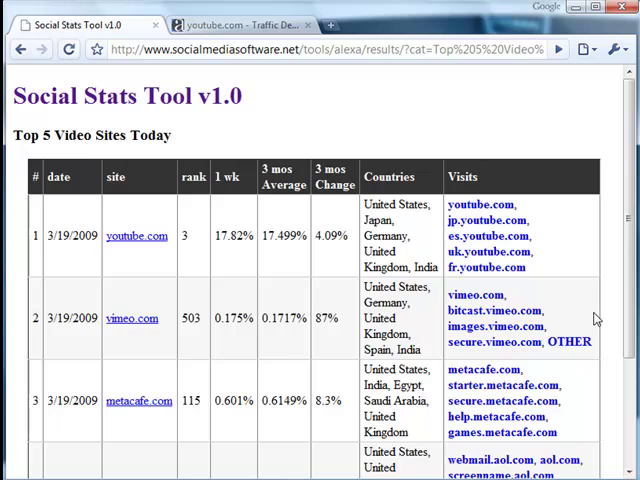
{"action": "scroll", "scroll_direction": "down", "scroll_amount": 3}
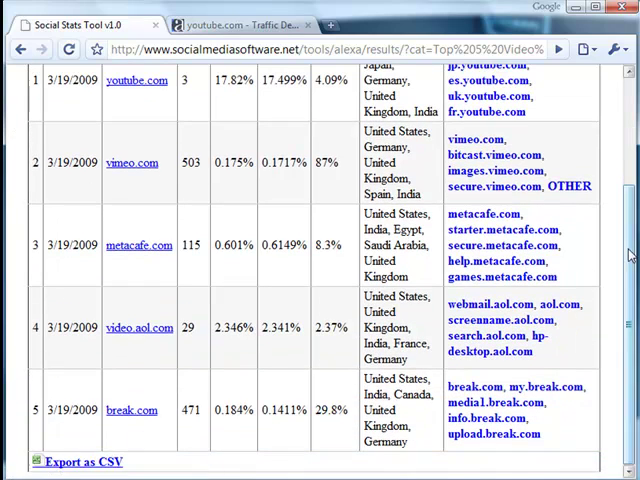
{"action": "scroll", "scroll_direction": "up", "scroll_amount": 3}
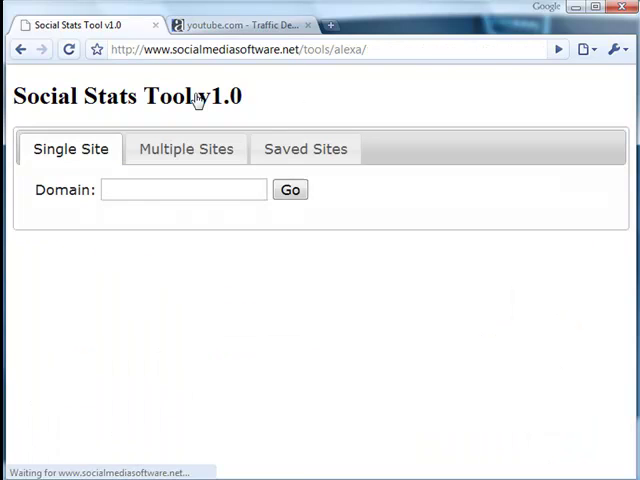
{"action": "mouse_move", "coordinate": [252, 232]}
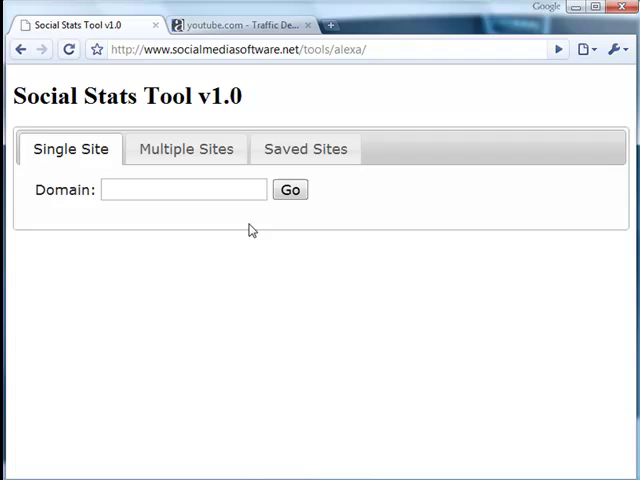